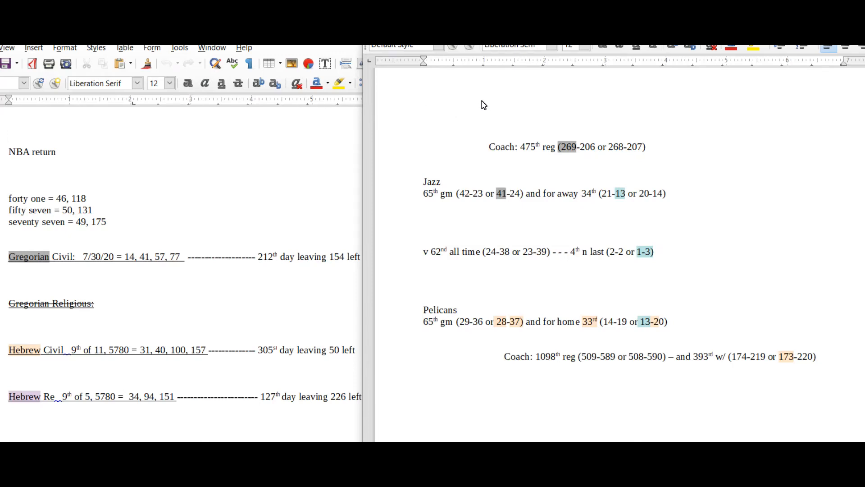
Review the Jazz–Pelicans notes in Writer, scrolling down and selecting the word Jazz.
left_click(423, 111)
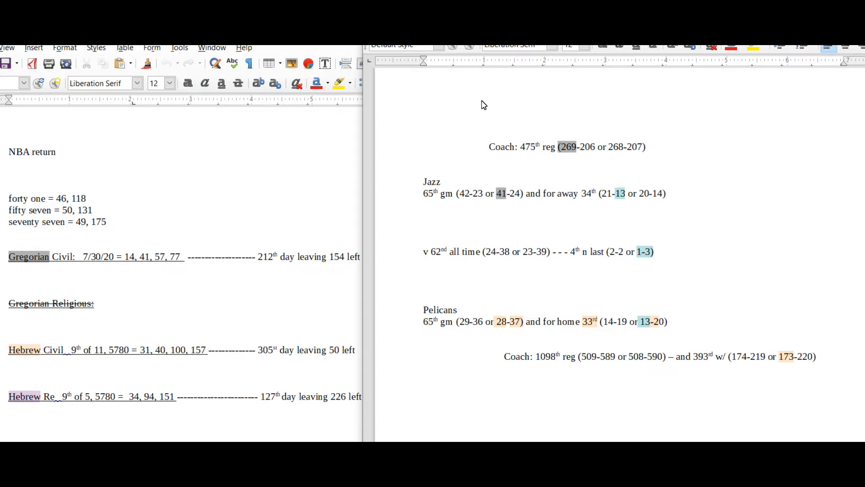
scroll("down", 3)
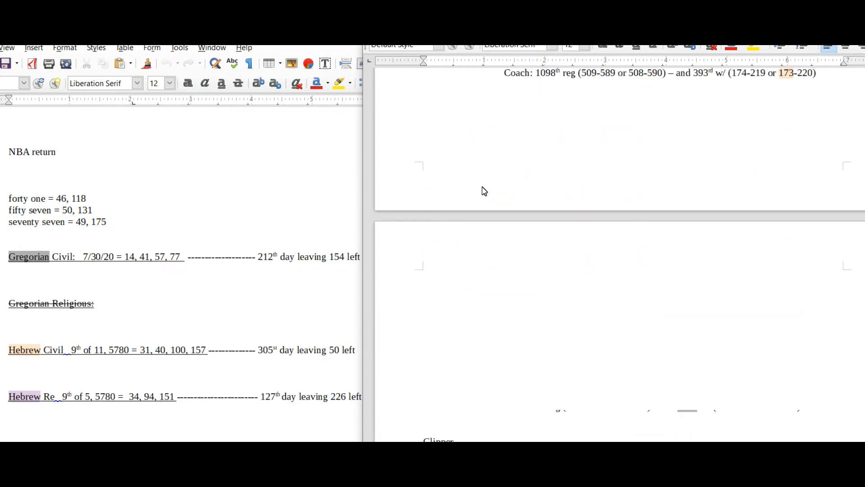
scroll("down", 3)
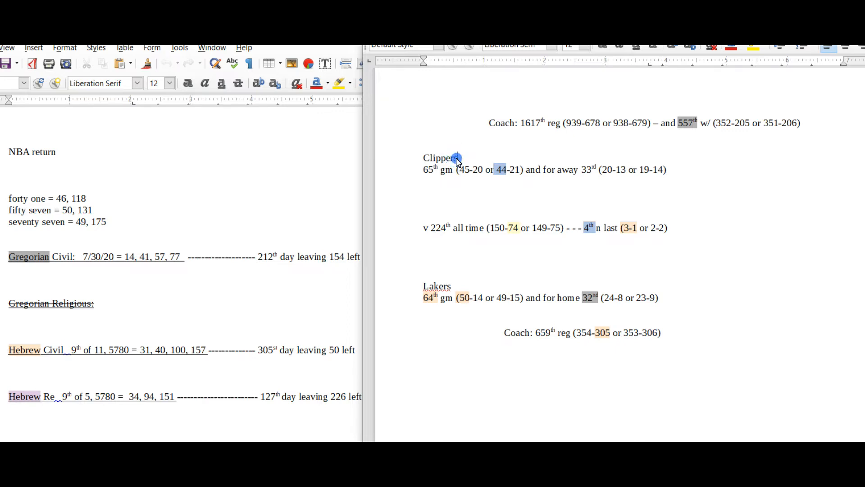
scroll("down", 3)
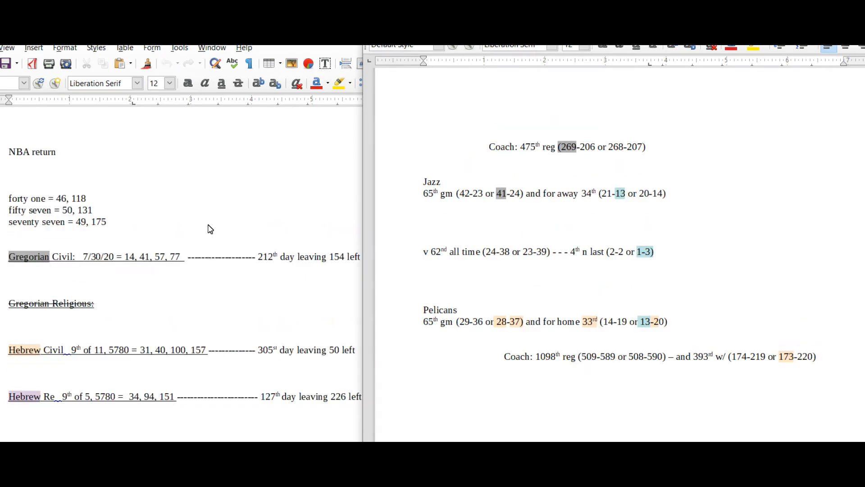
double_click(432, 181)
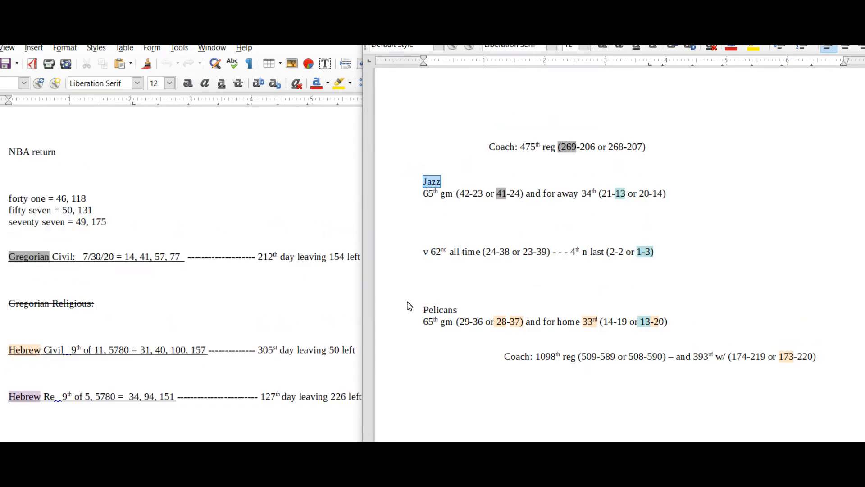
left_click(543, 216)
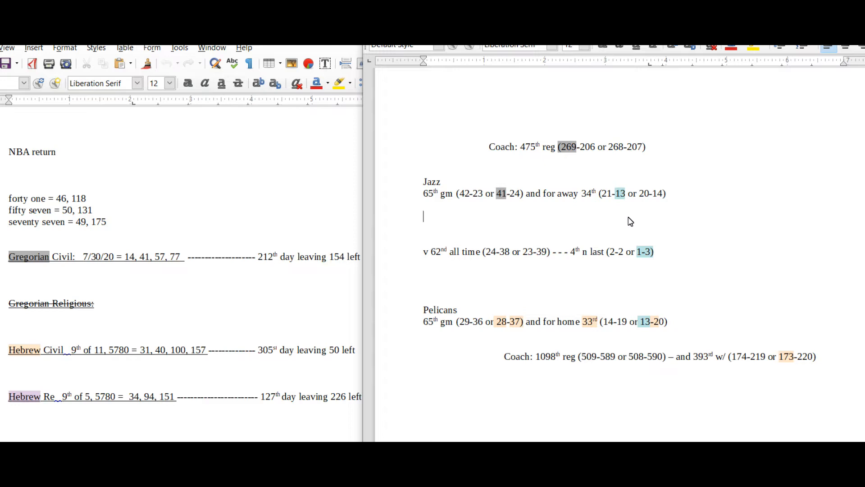
mouse_move(626, 223)
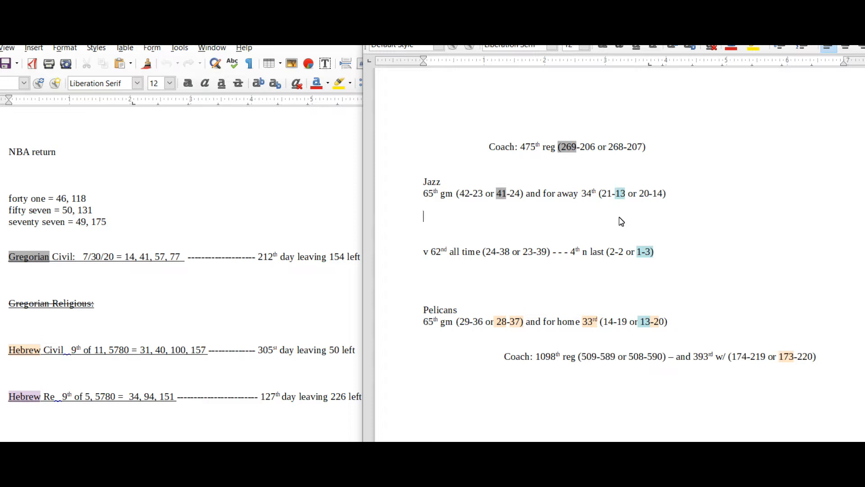
mouse_move(613, 224)
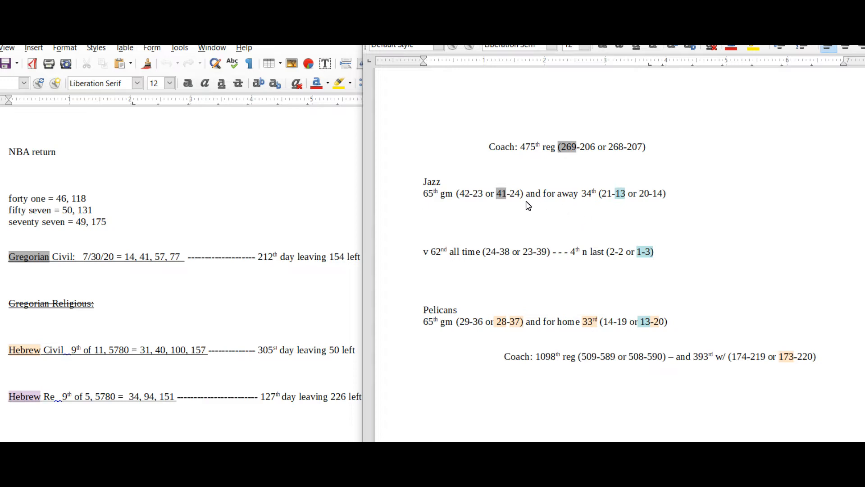
double_click(429, 309)
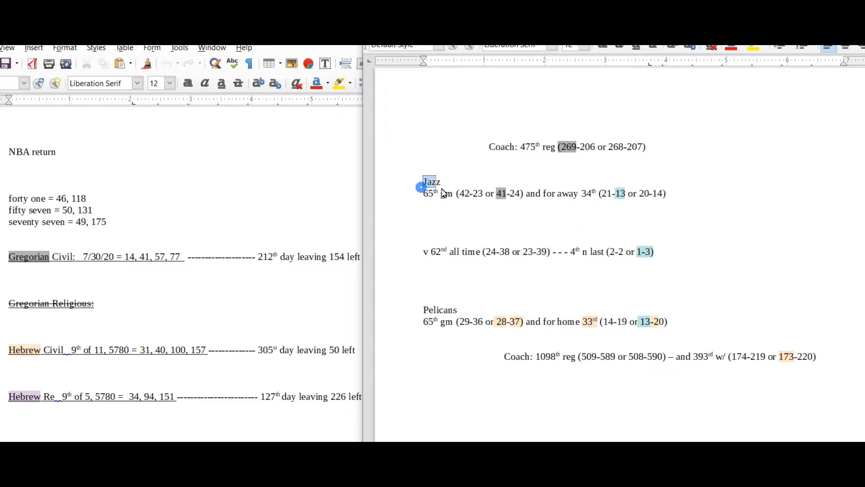
left_click(441, 181)
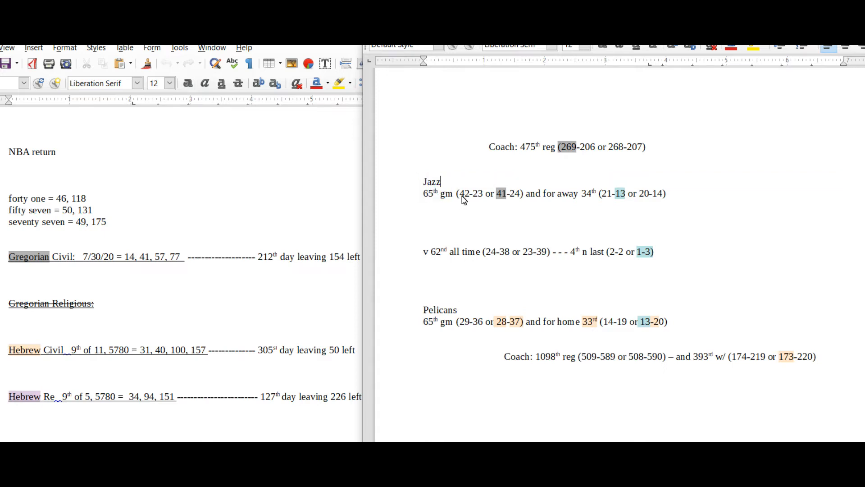
mouse_move(522, 230)
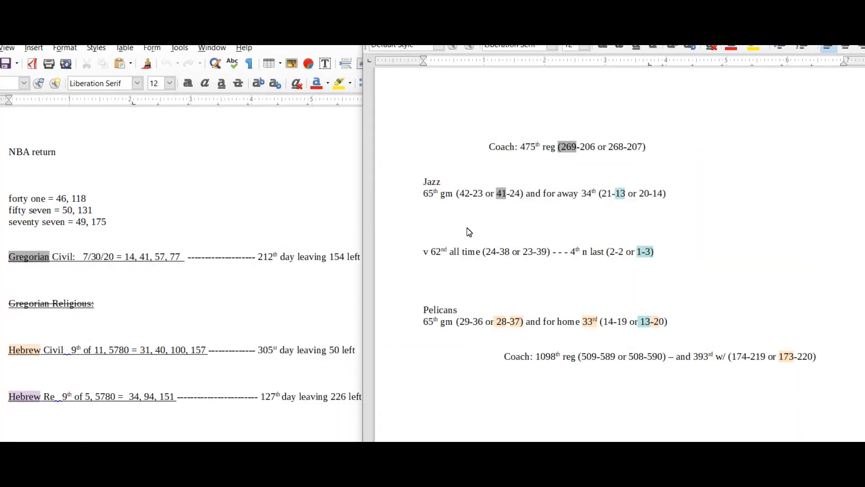
Inspect the Gregorian Civil date line and the Pelicans 33rd home game entry in the notes.
double_click(432, 181)
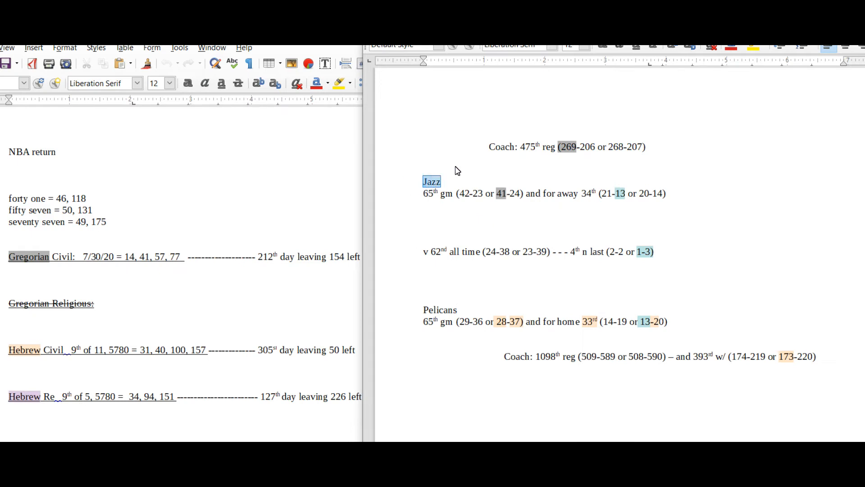
left_click(501, 193)
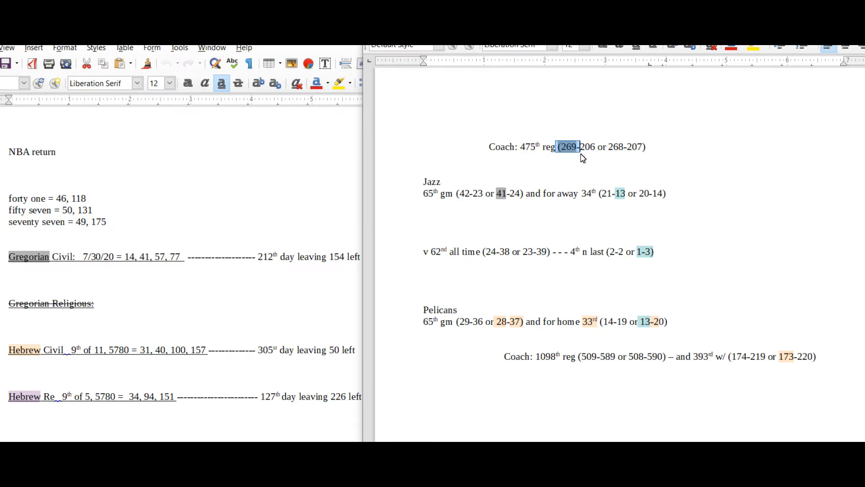
mouse_move(609, 161)
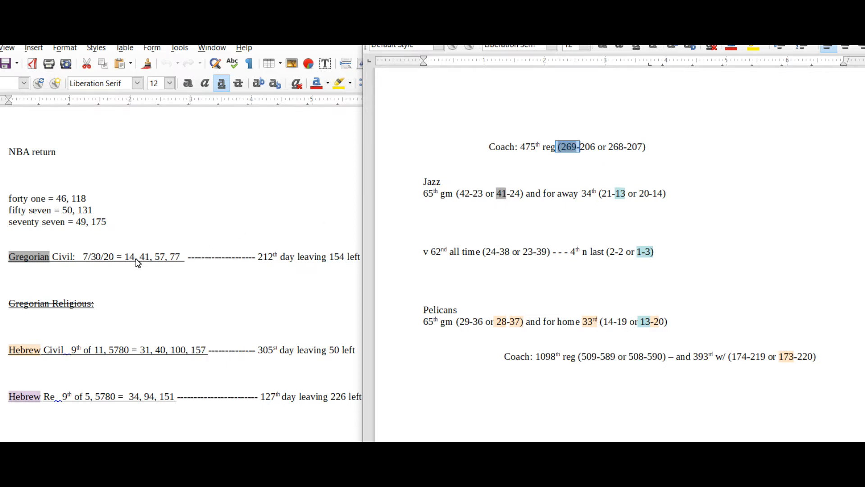
left_click(605, 213)
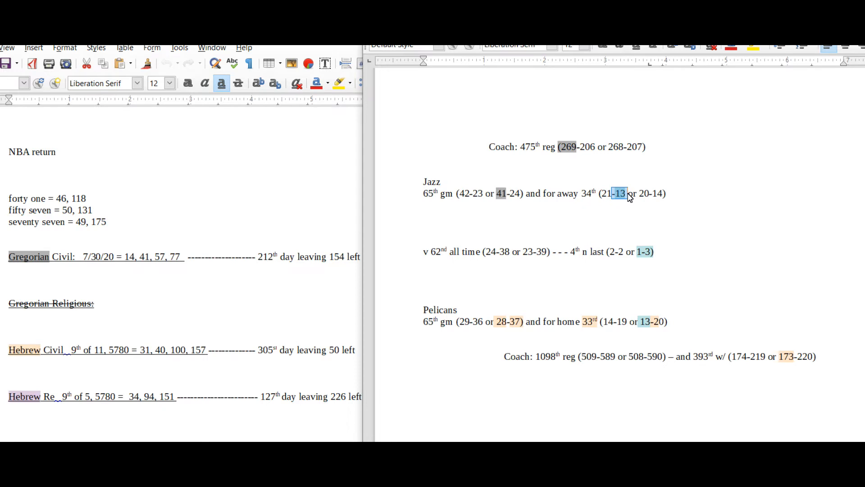
mouse_move(635, 257)
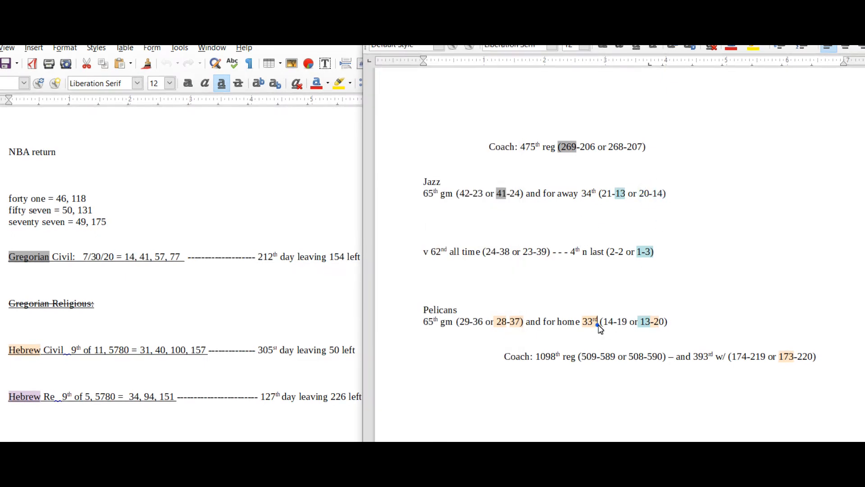
left_click(424, 285)
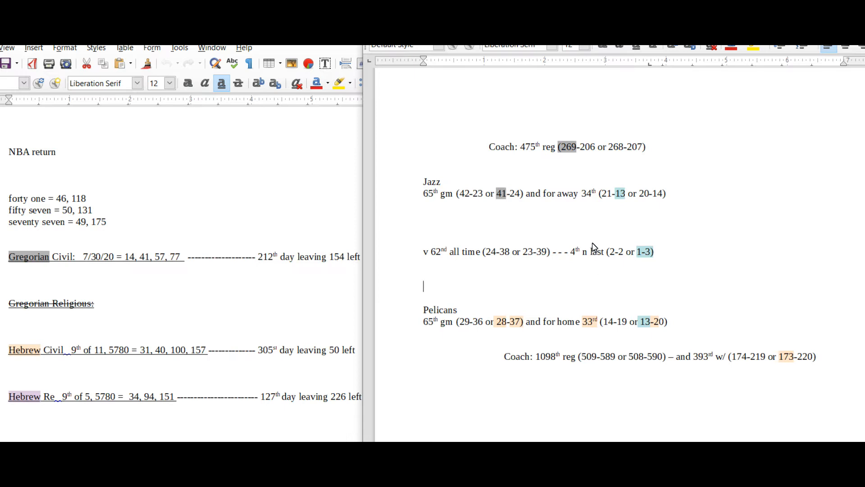
double_click(499, 193)
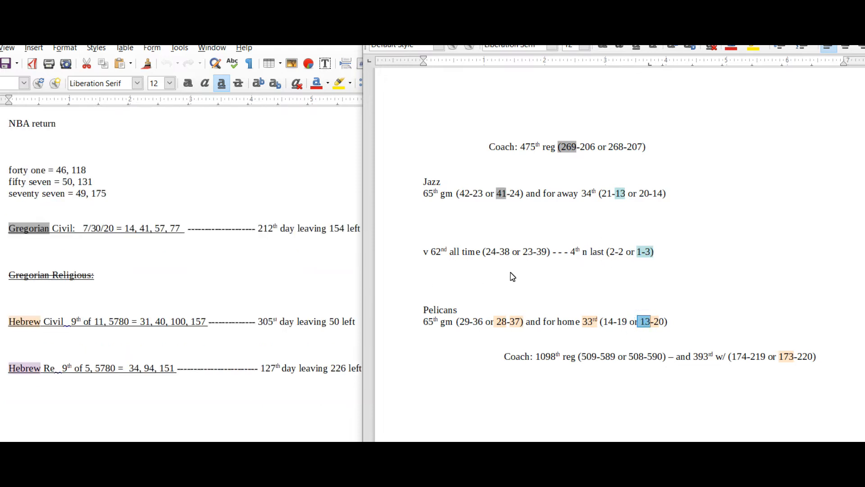
double_click(439, 309)
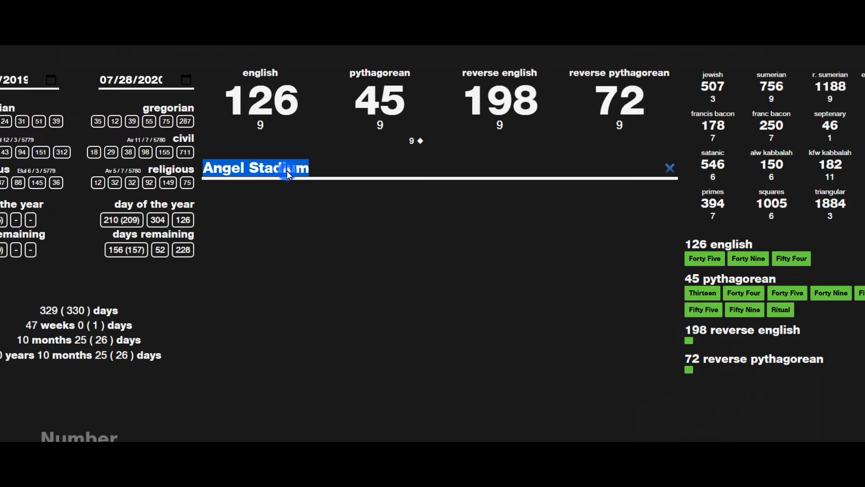
Get Gematrinator values for twenty eight (156, 57, 141, 51) and look up 911's number properties.
type("twenty eight")
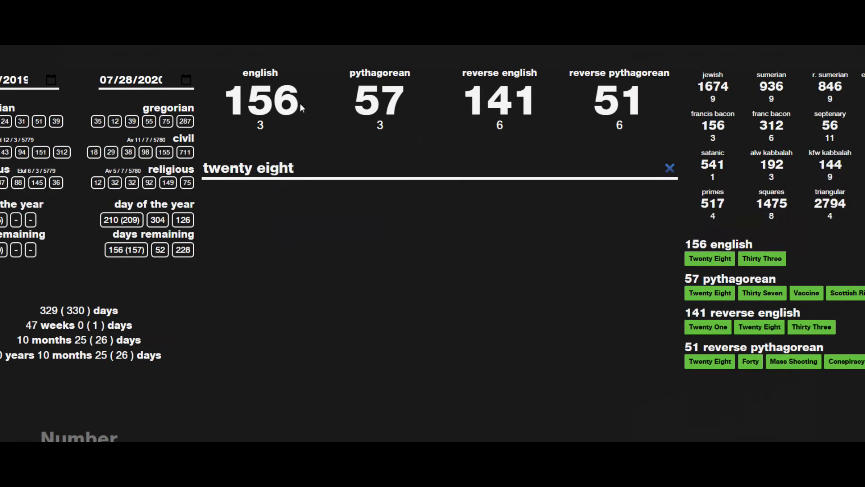
double_click(248, 169)
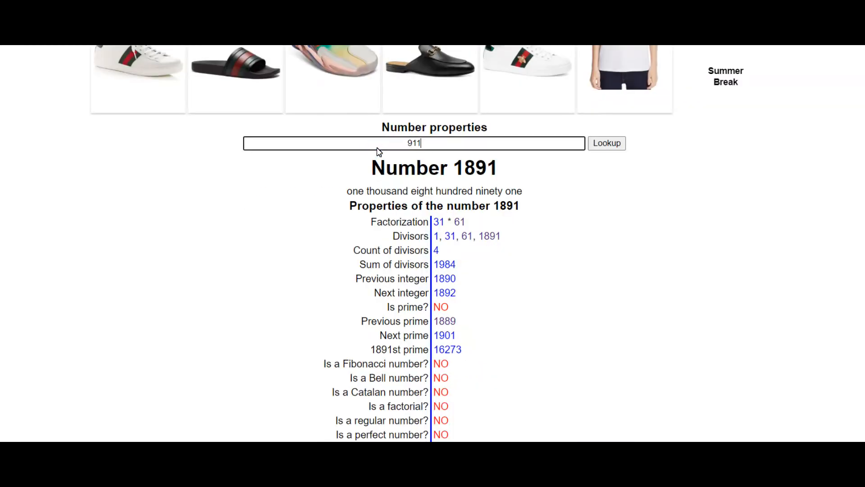
left_click(605, 143)
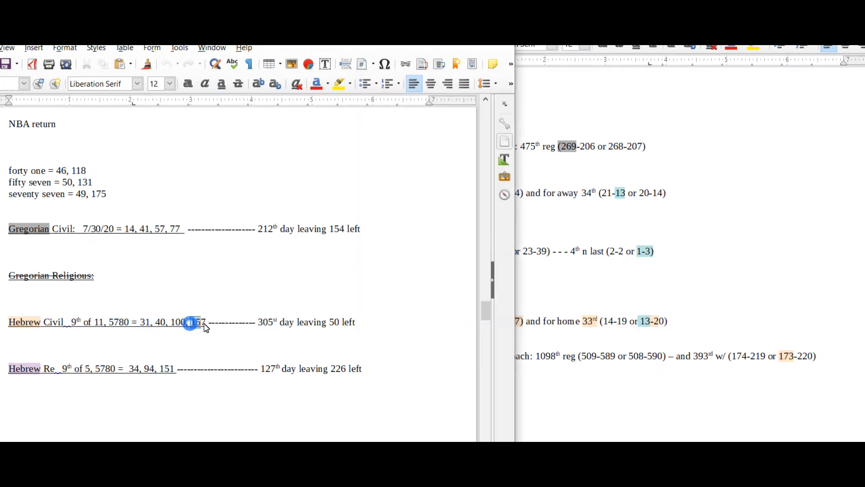
Select 157 in the Hebrew Civil line and the 13 in the Pelicans 13-20 home record.
double_click(197, 322)
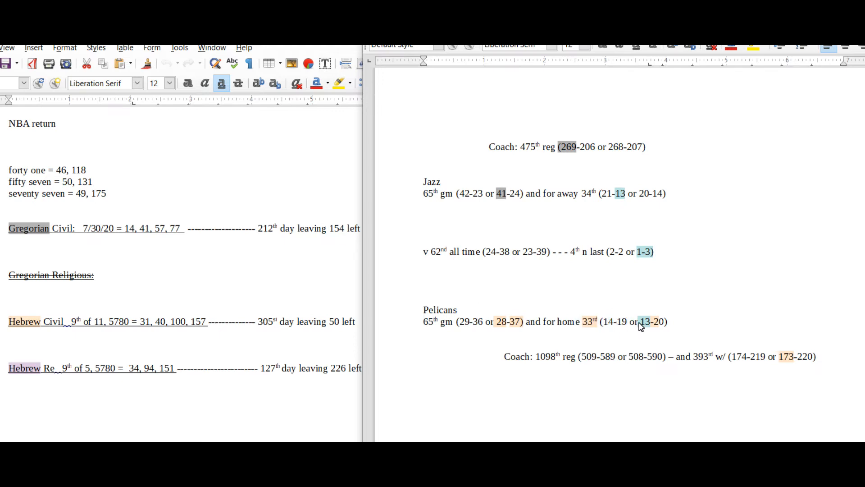
double_click(650, 320)
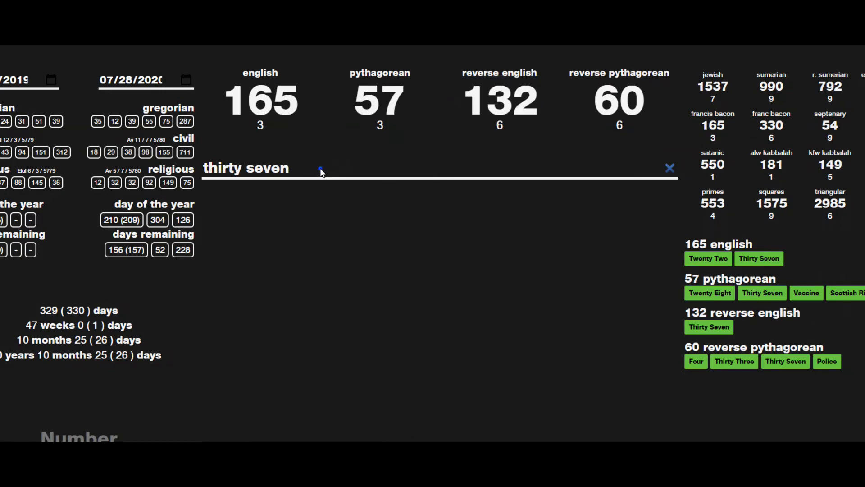
Replace thirty seven with twenty in Gematrinator to get 107, 26, 55 and 28.
double_click(245, 167)
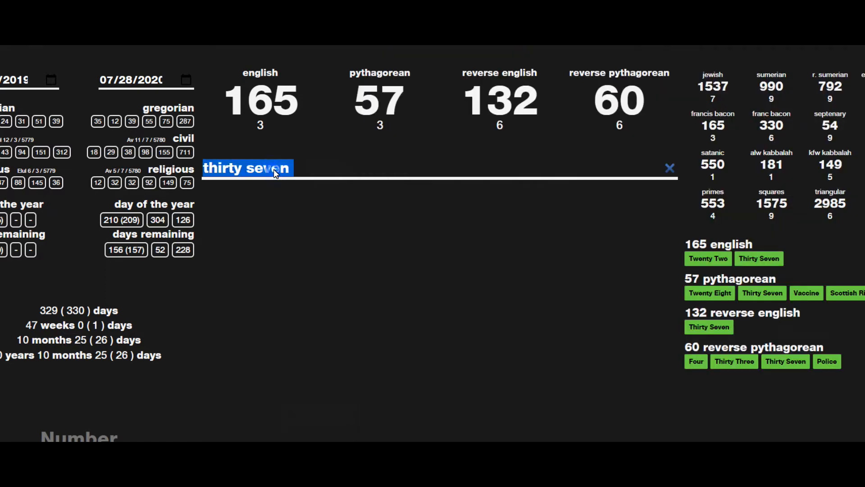
type("twenty")
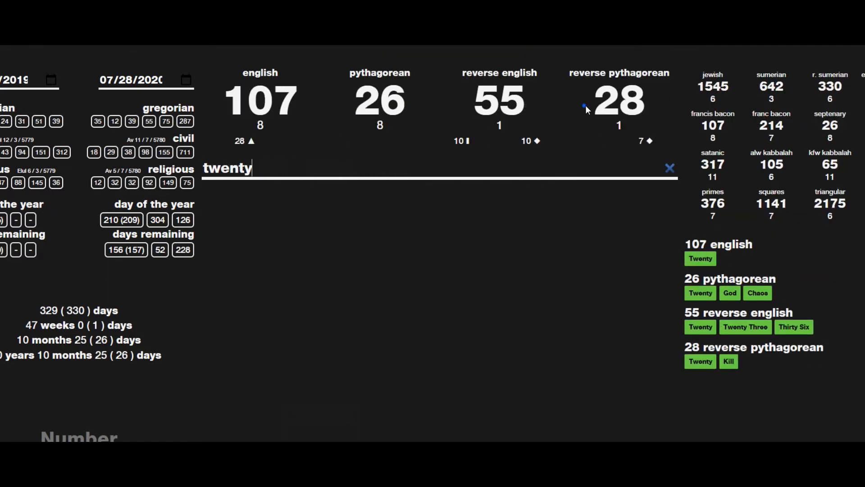
left_click(259, 101)
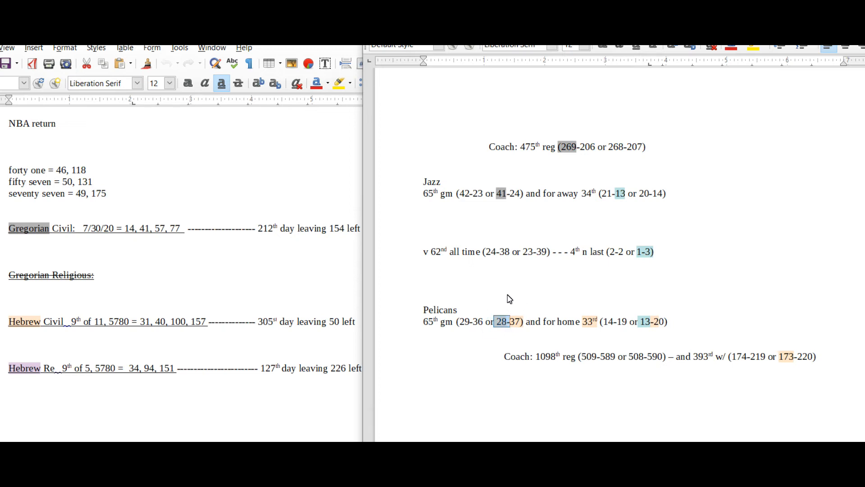
mouse_move(500, 238)
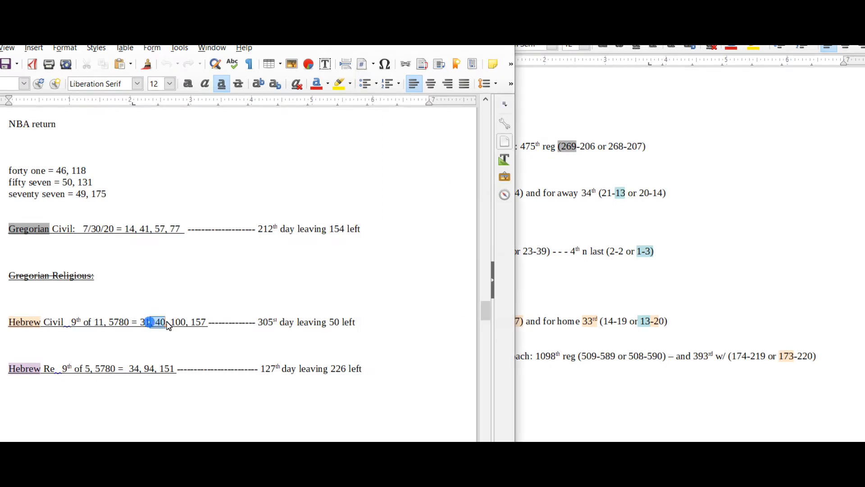
left_click_drag(149, 322, 185, 322)
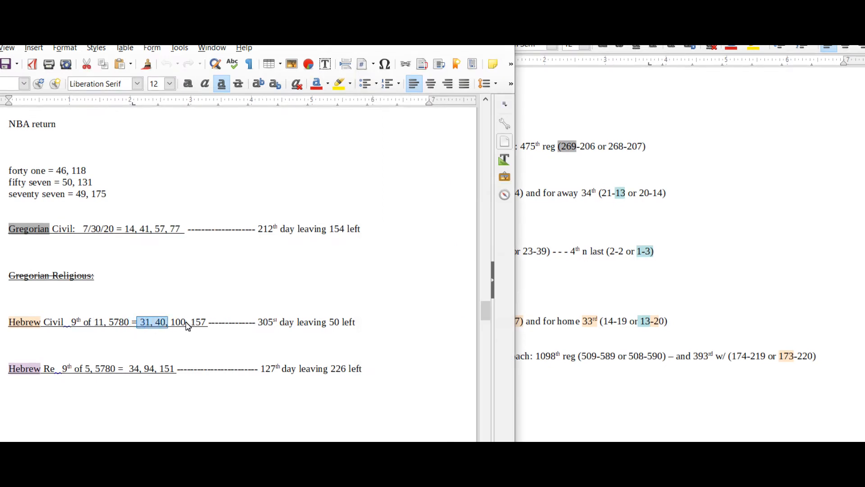
left_click(153, 322)
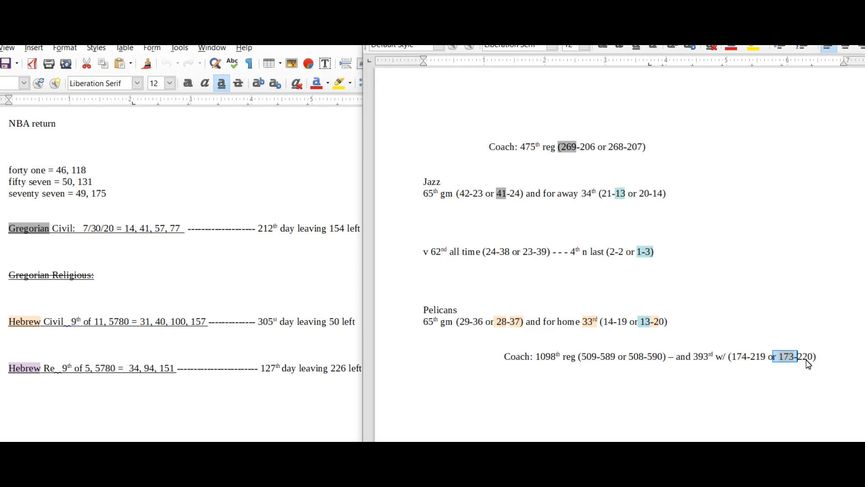
mouse_move(643, 291)
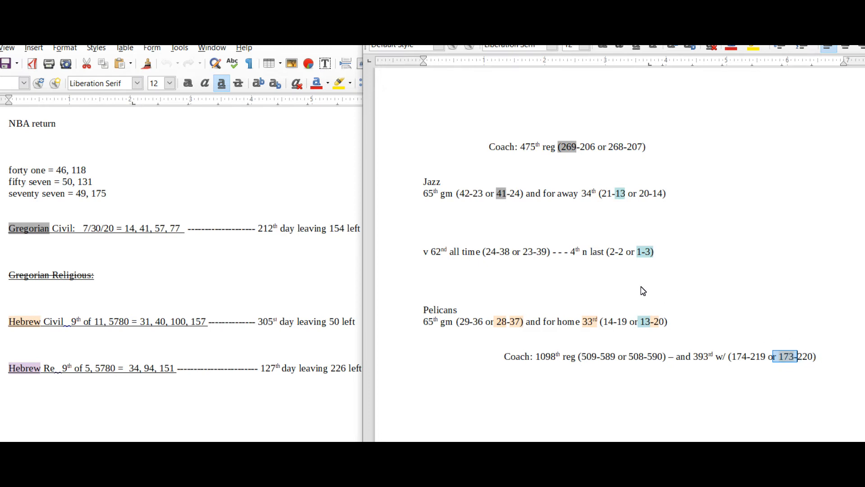
mouse_move(488, 235)
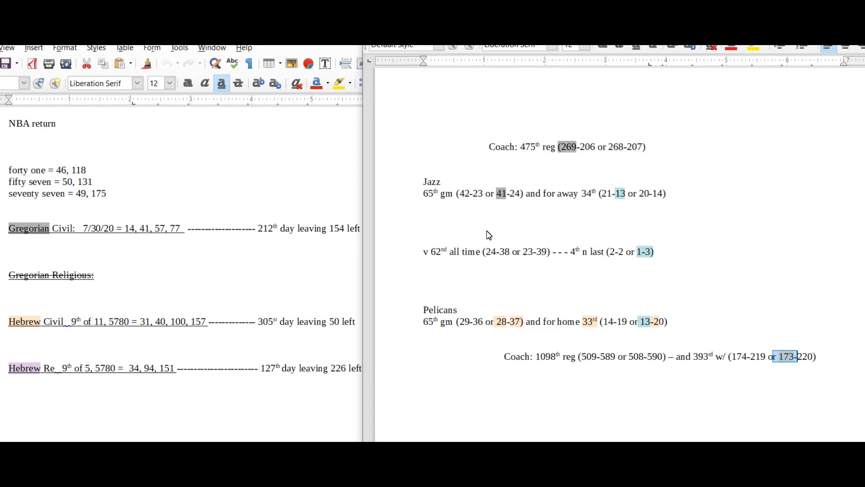
mouse_move(638, 241)
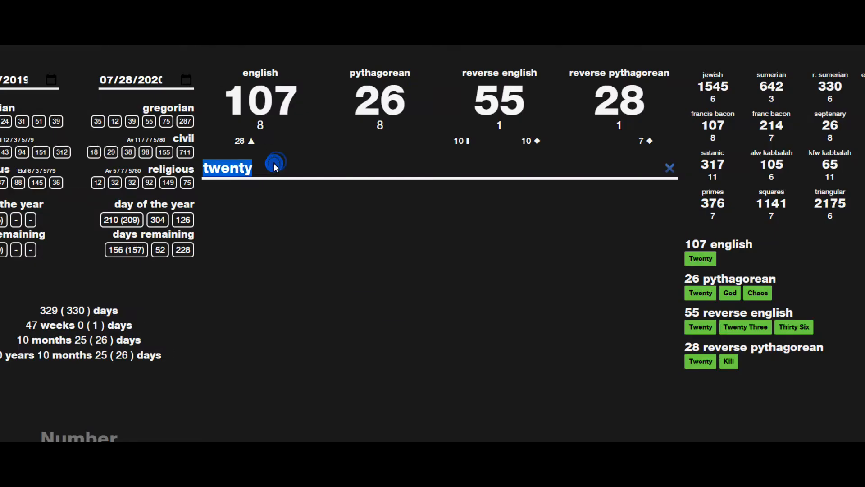
Add forty two, thirty nine and sixty two to the Gematrinator comparison list.
type("forty two")
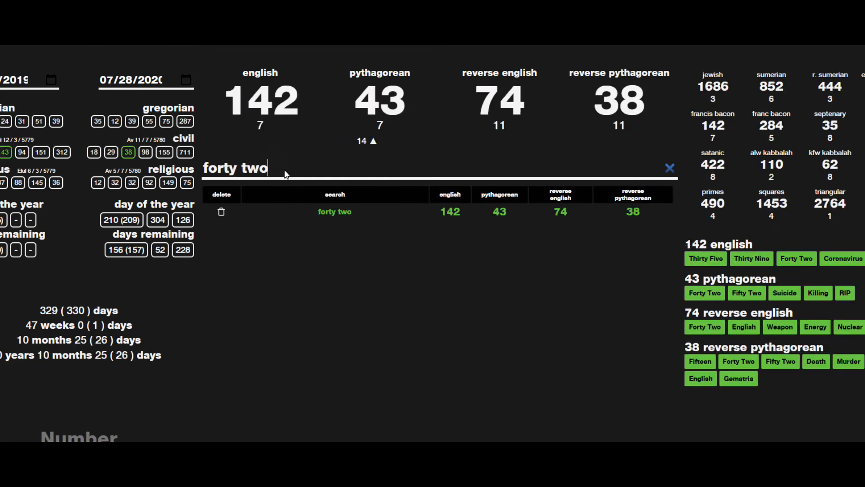
type("thirty nine")
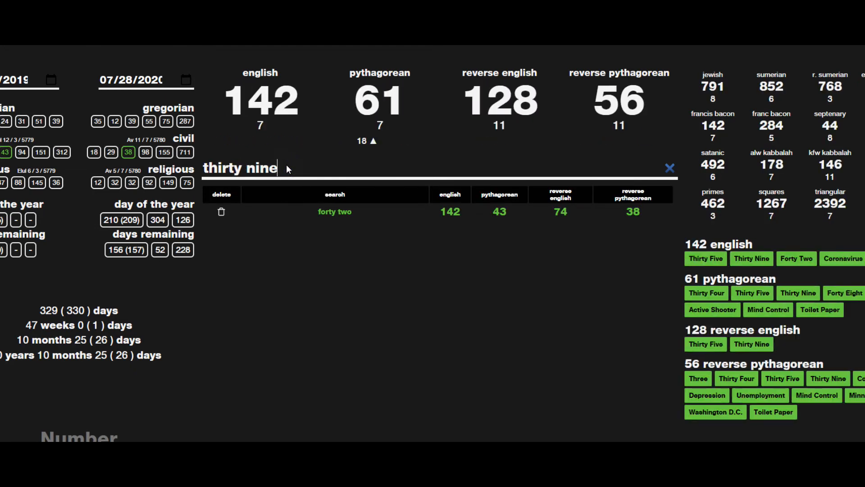
key("enter")
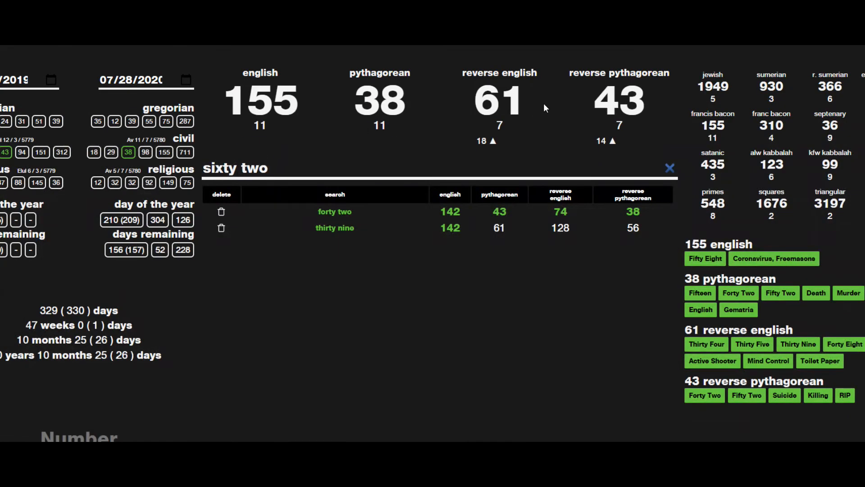
key("enter")
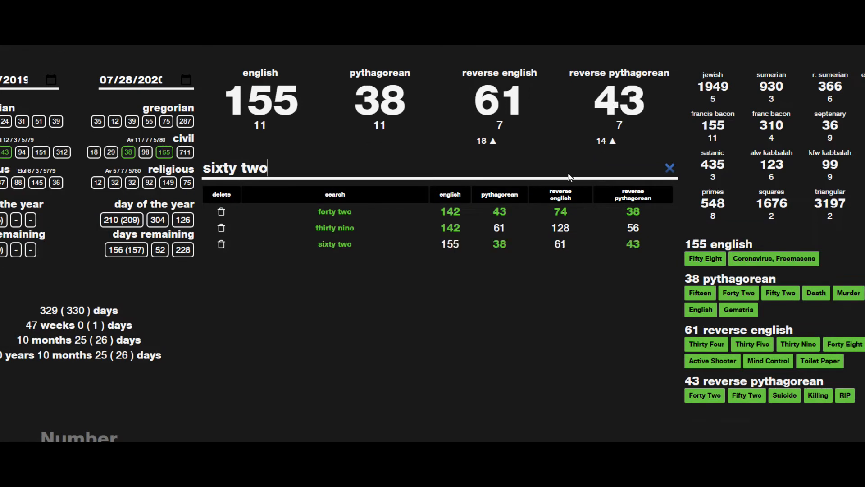
mouse_move(492, 257)
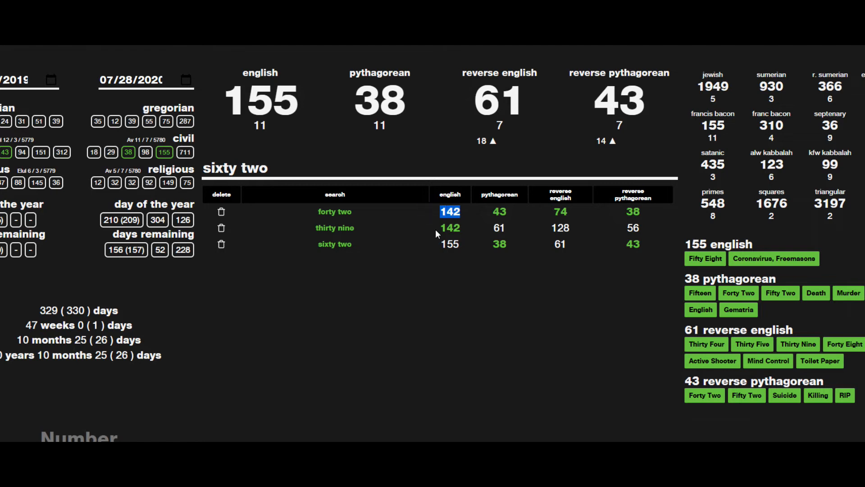
Select the matching 142 and 155 values in the comparison table rows.
left_click(449, 228)
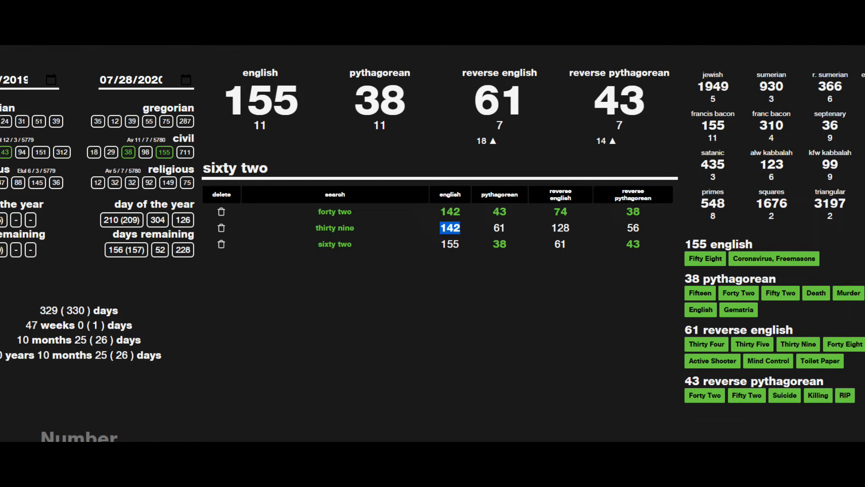
left_click(498, 227)
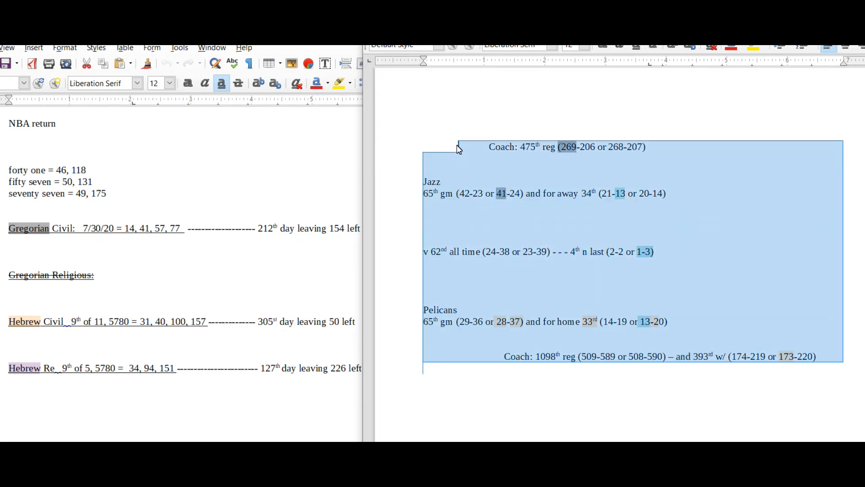
left_click(478, 252)
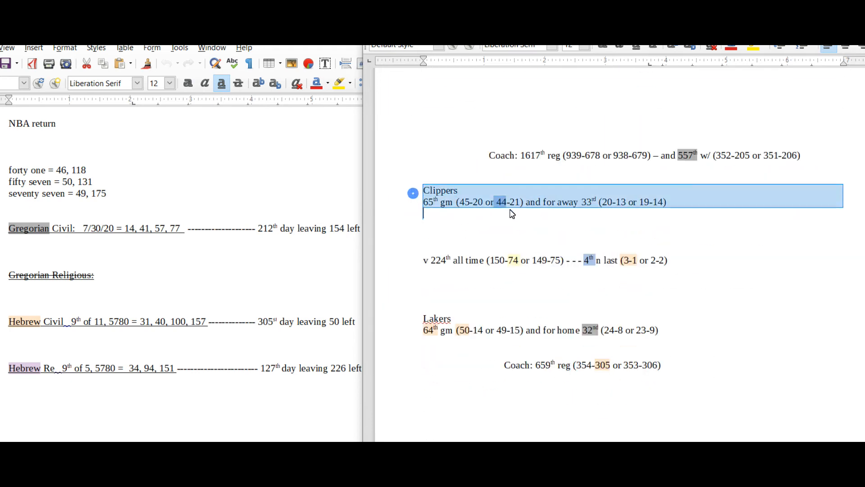
left_click(538, 273)
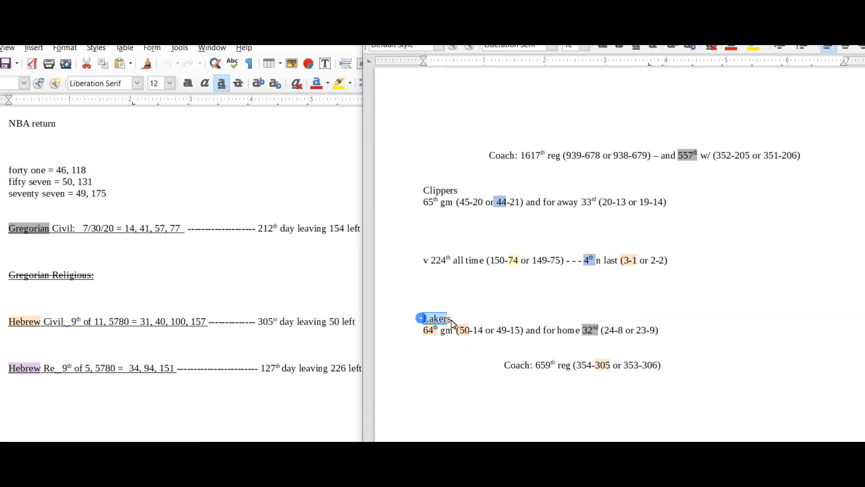
scroll("down", 3)
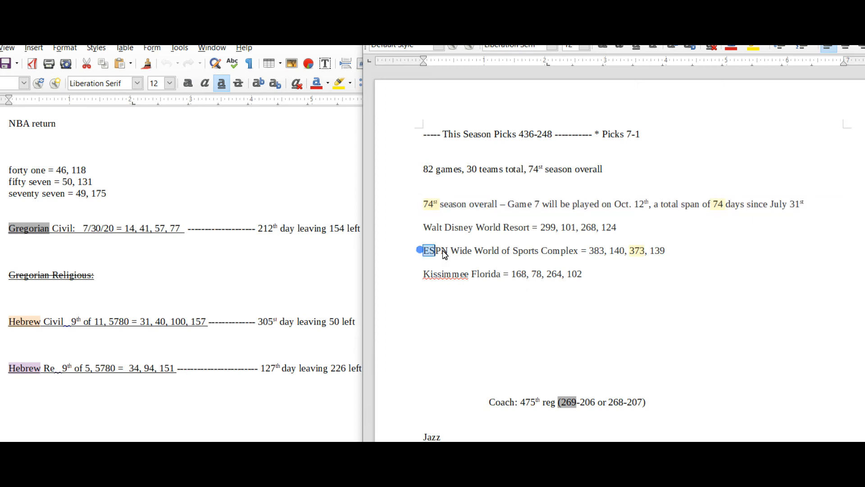
left_click_drag(427, 250, 665, 250)
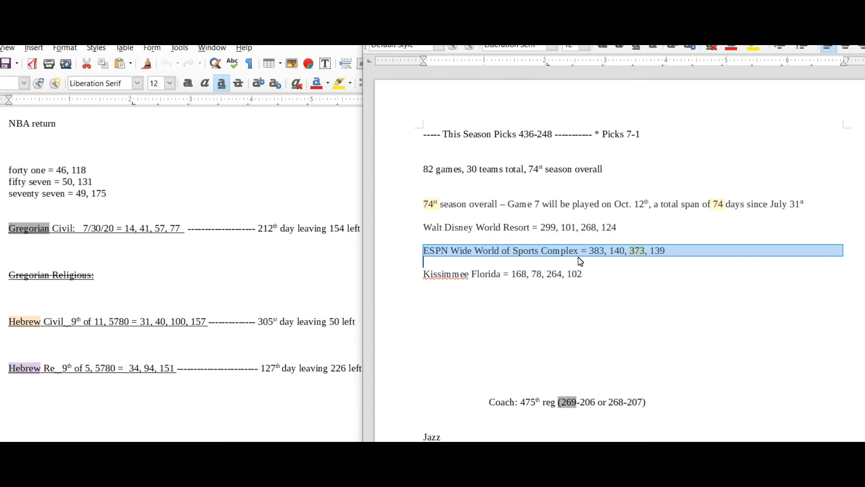
double_click(636, 249)
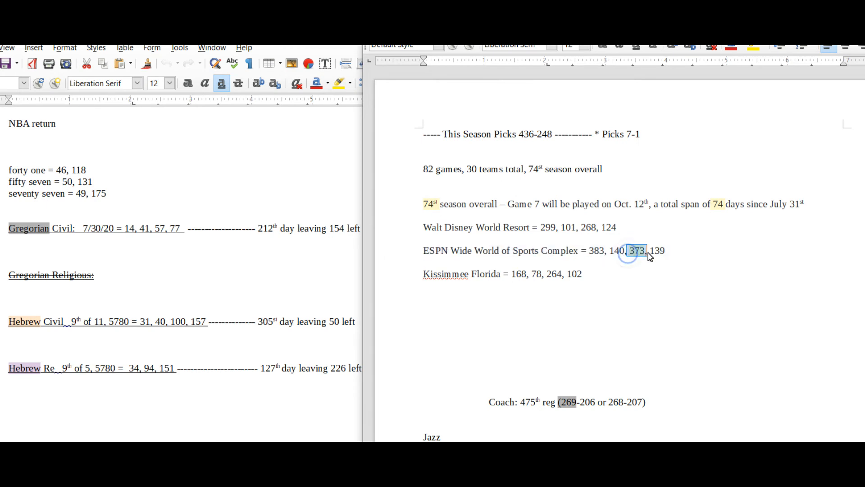
scroll("down", 3)
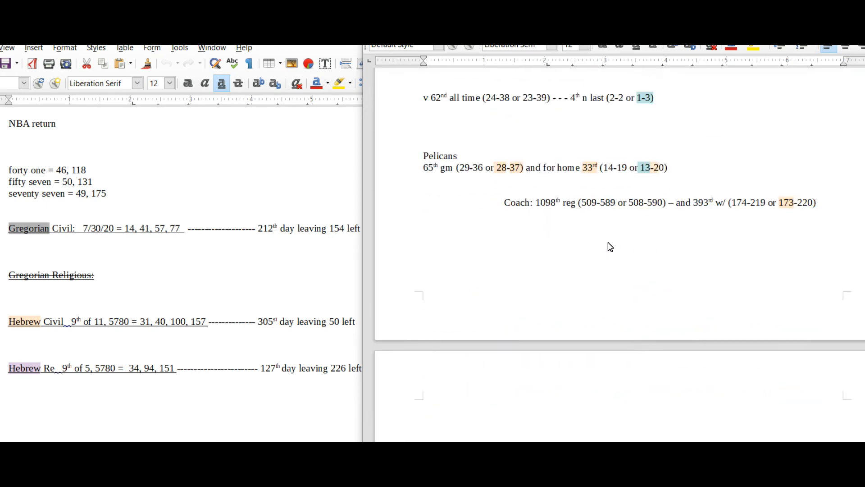
scroll("down", 3)
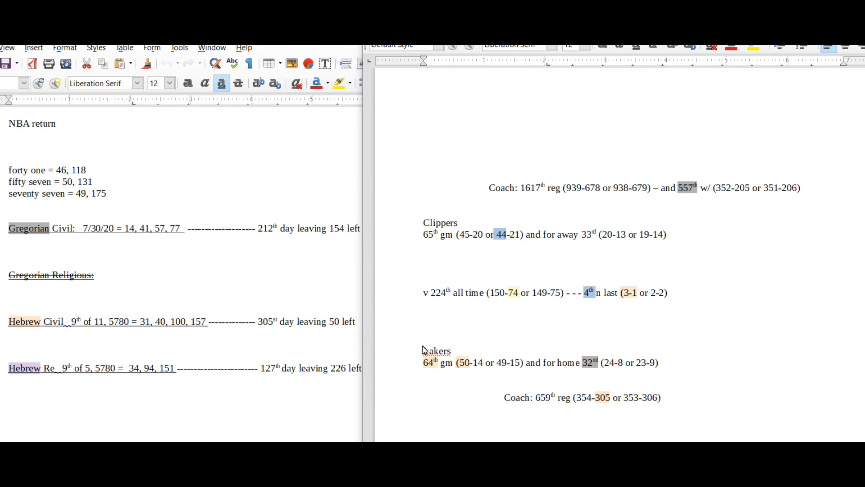
left_click_drag(509, 292, 527, 292)
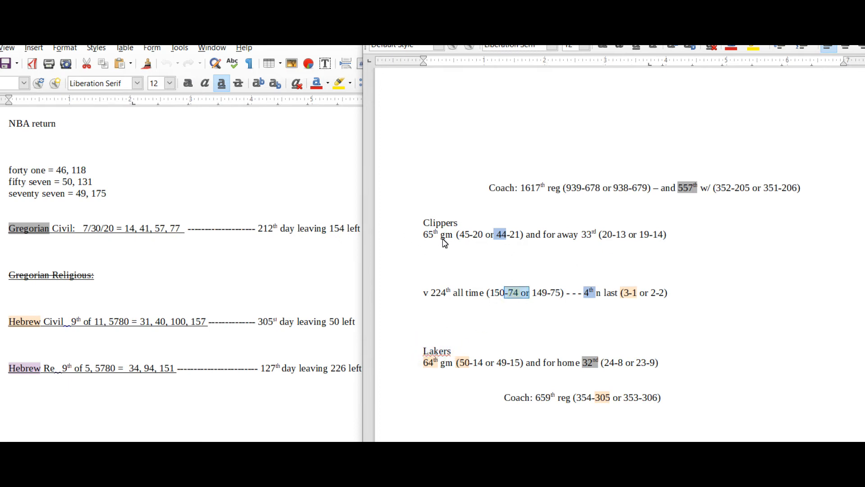
mouse_move(513, 297)
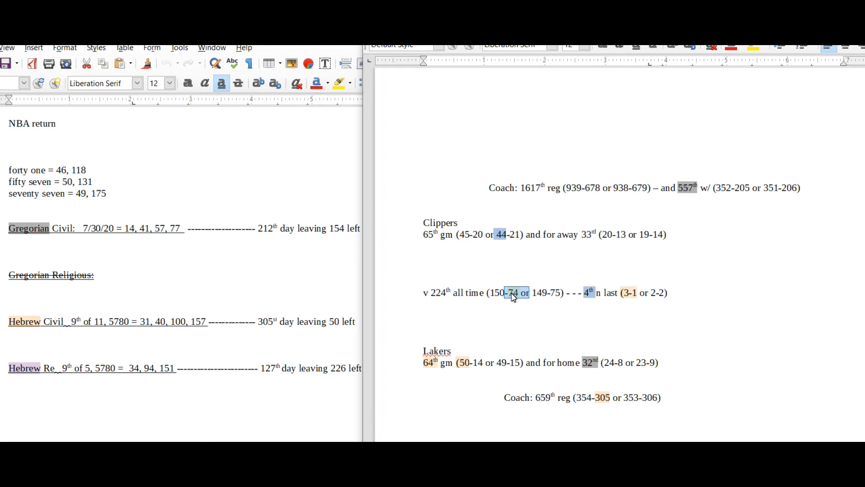
mouse_move(491, 313)
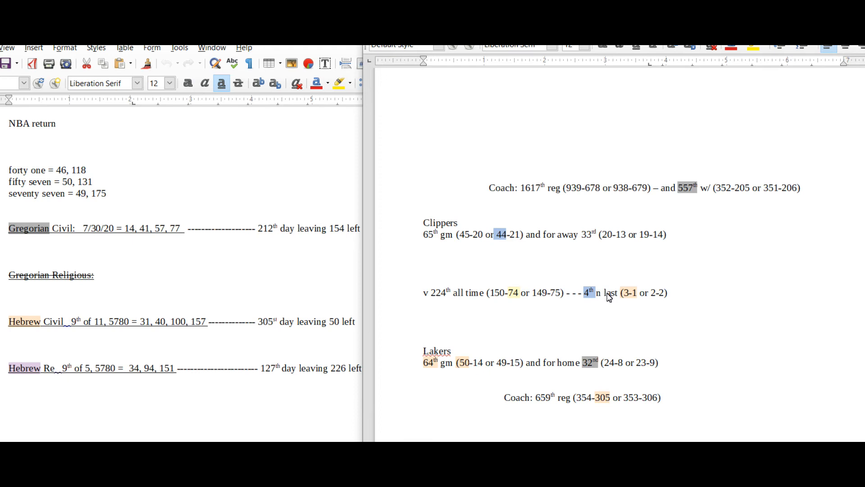
mouse_move(601, 337)
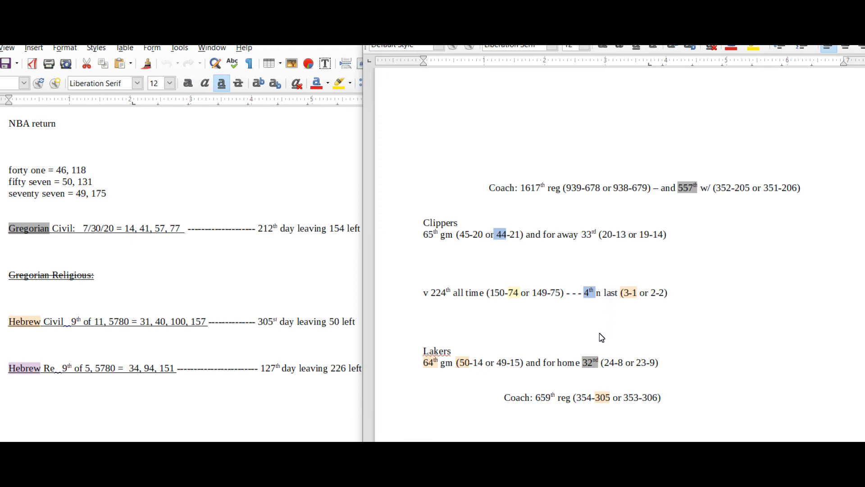
left_click_drag(601, 362, 626, 363)
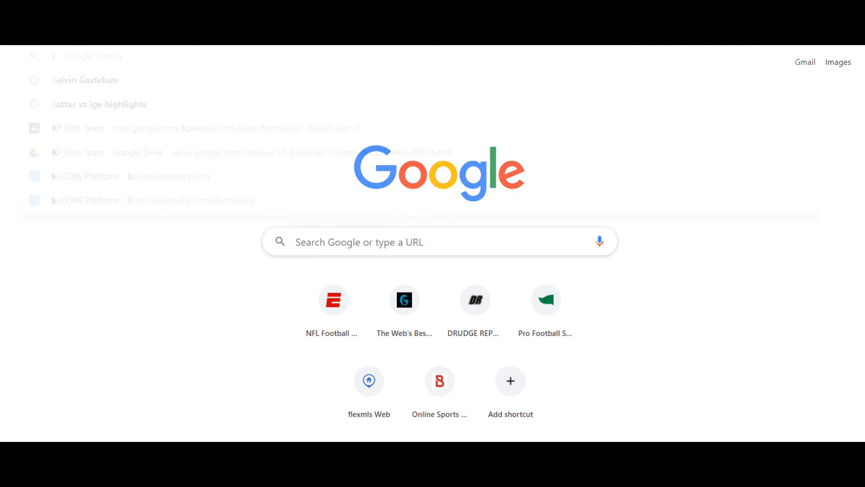
Run a Google search for kobe bryant 24 8 and scroll through the jersey-number results.
type("kobe bryant 24")
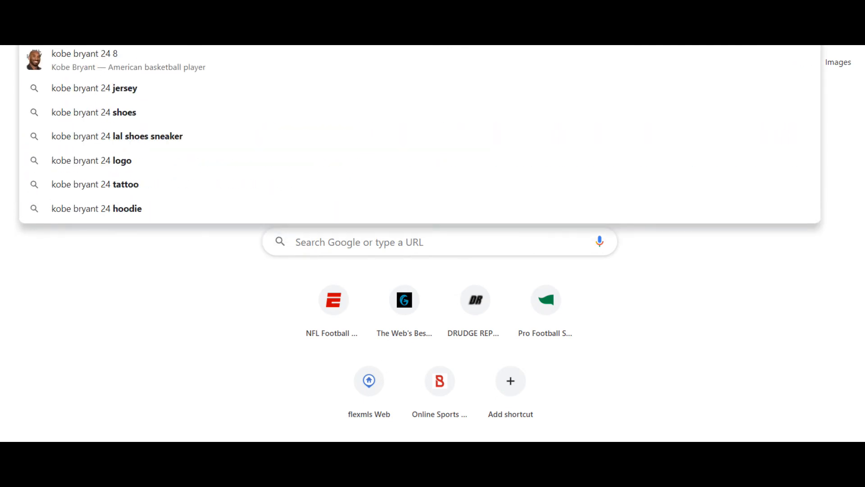
left_click(84, 59)
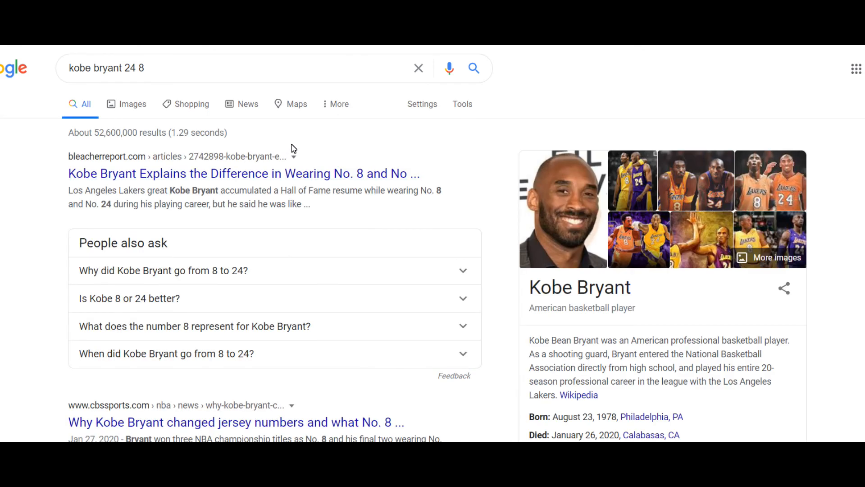
scroll("down", 3)
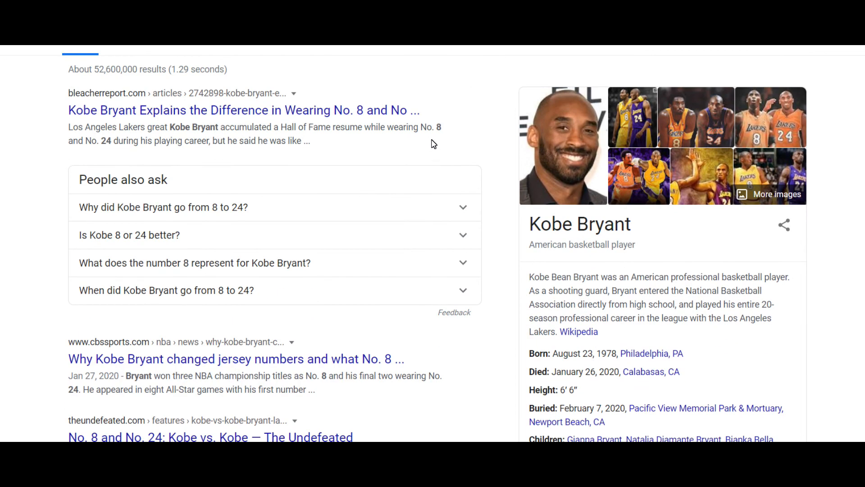
mouse_move(384, 128)
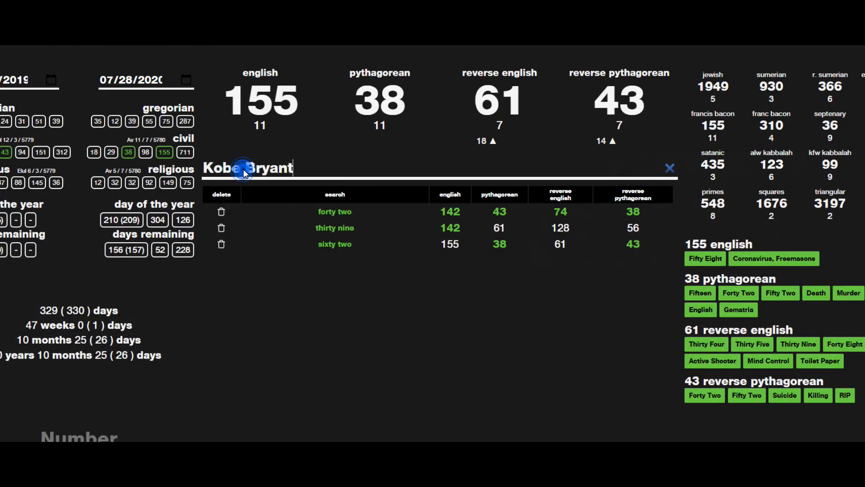
Enter Kobe Bryant in Gematrinator to get 155, 38, 61 and 43.
type("Kobe Bryant")
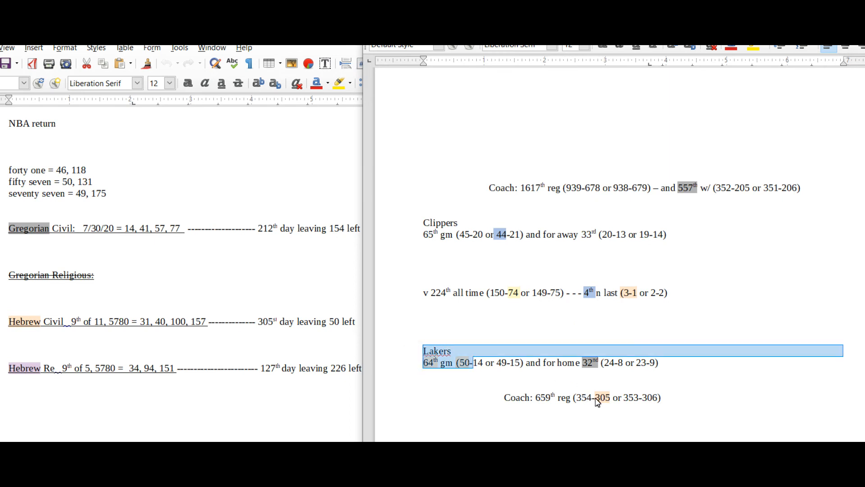
Select 64 and 50 in the Lakers line of the Writer notes for highlighting.
double_click(601, 397)
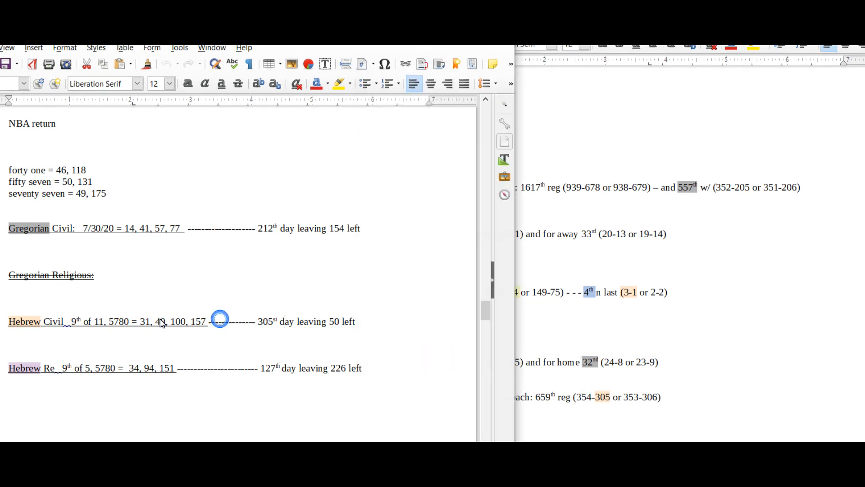
double_click(145, 322)
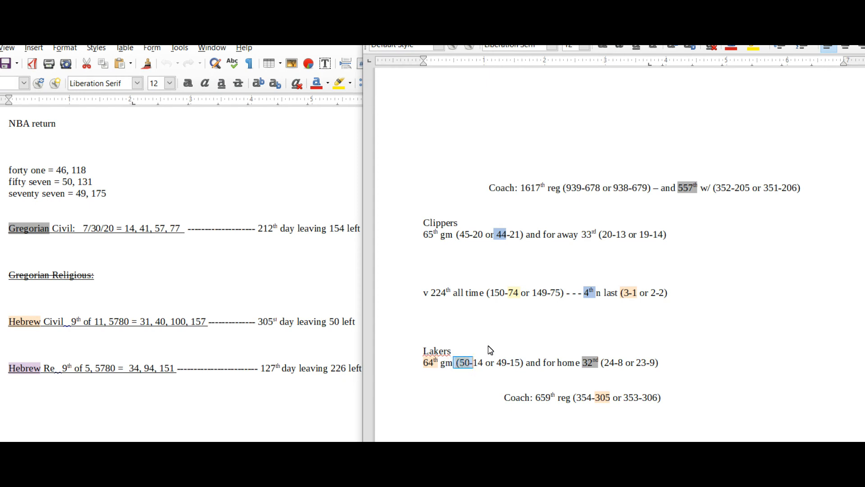
left_click(429, 362)
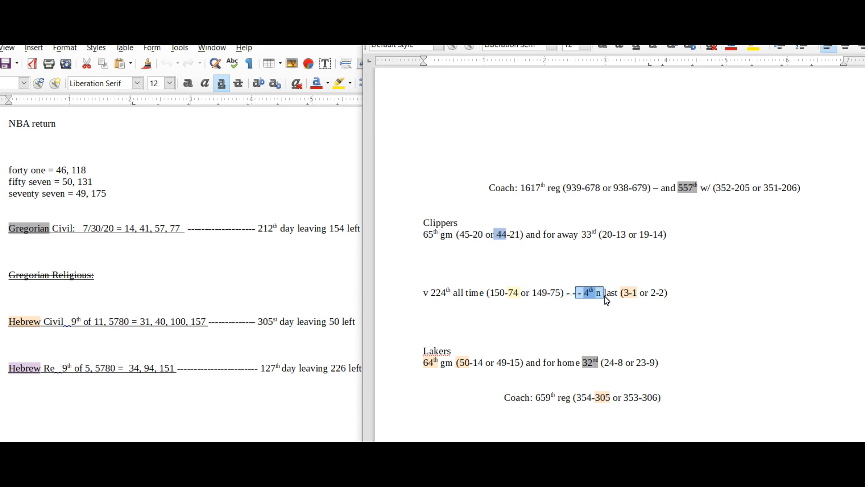
mouse_move(506, 341)
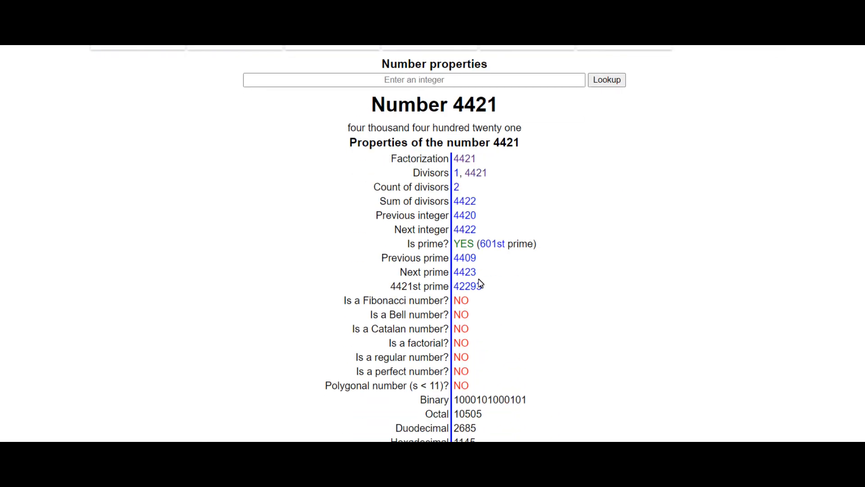
Confirm 601 is the 110th prime on the properties site, then paste one hundred ten into Gematrinator.
left_click(491, 243)
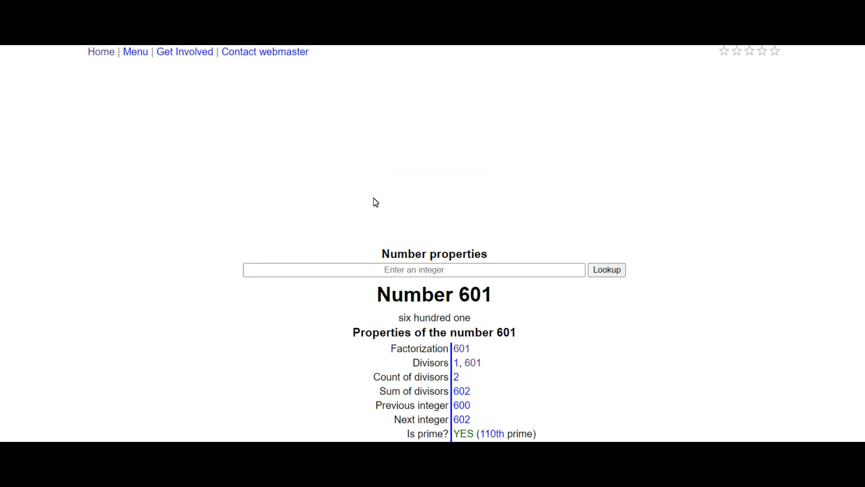
scroll("down", 3)
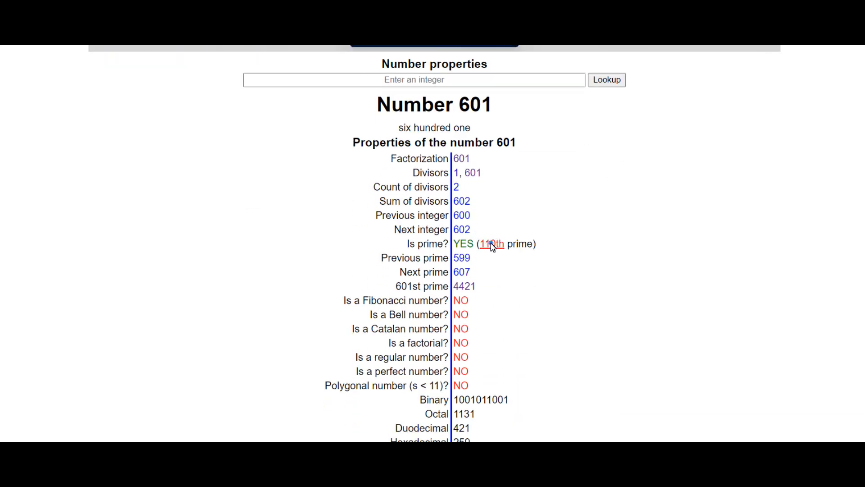
left_click(494, 245)
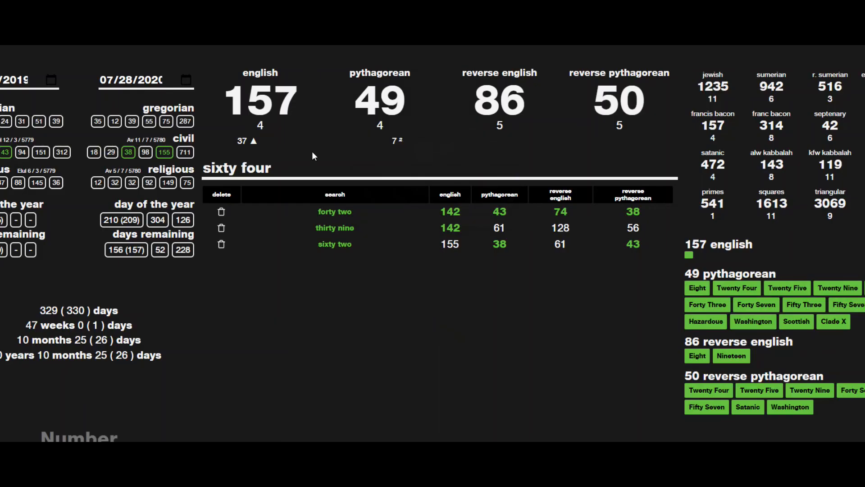
right_click(237, 169)
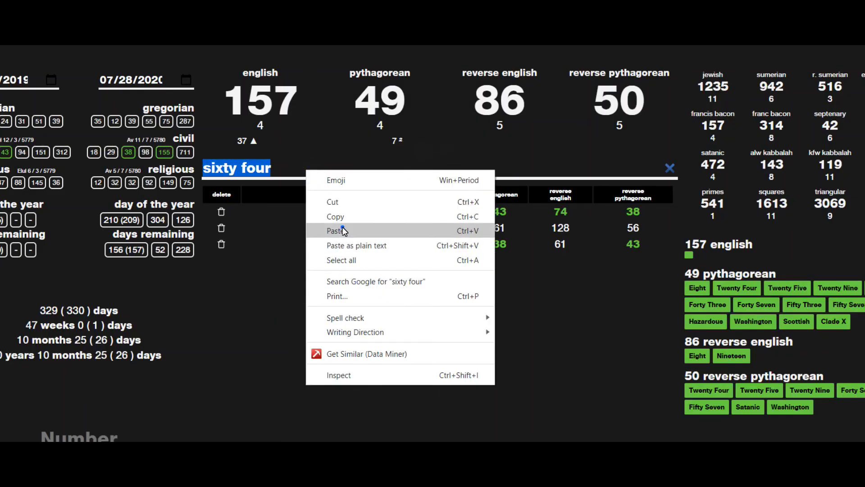
left_click(335, 230)
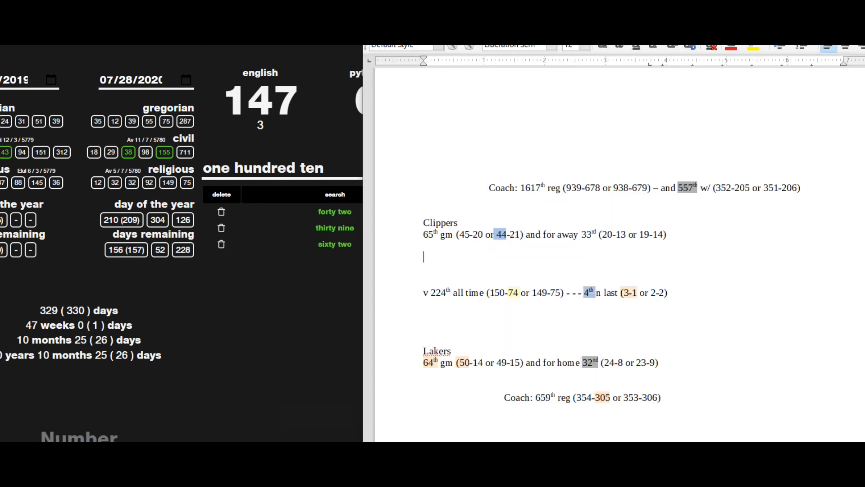
mouse_move(559, 245)
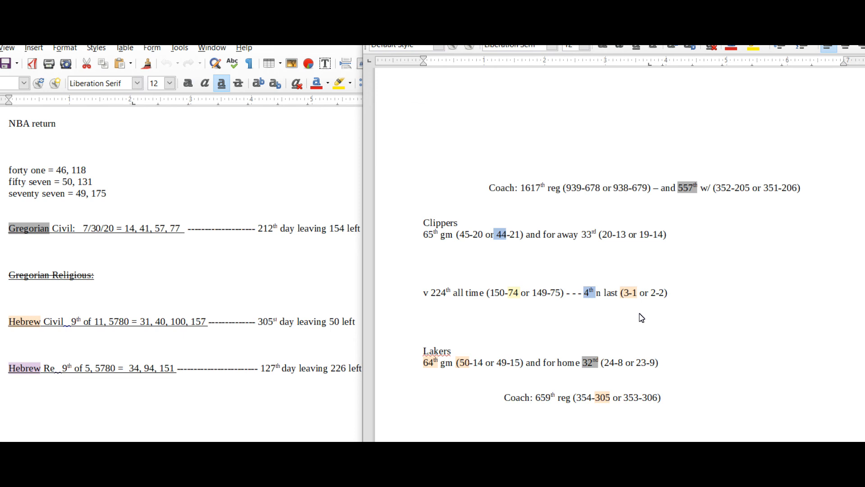
mouse_move(581, 238)
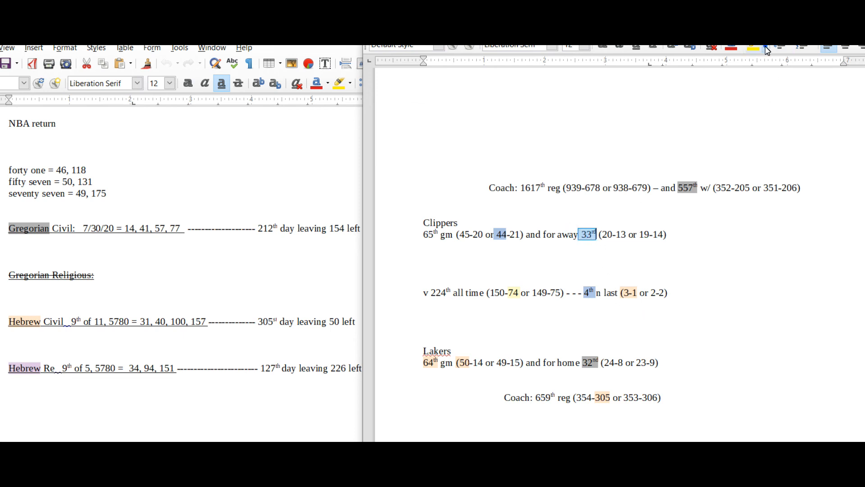
Highlight the Clippers away number 33 in orange and select 305 in the Hebrew Civil line.
left_click(766, 49)
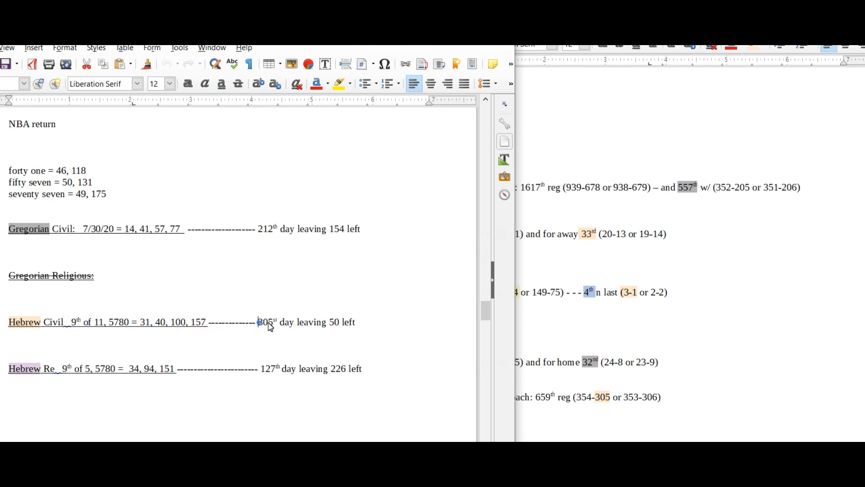
double_click(334, 322)
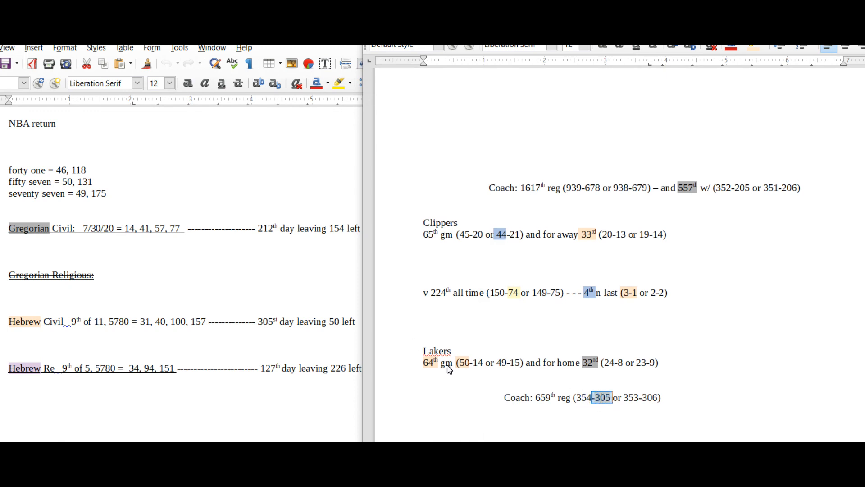
left_click(448, 362)
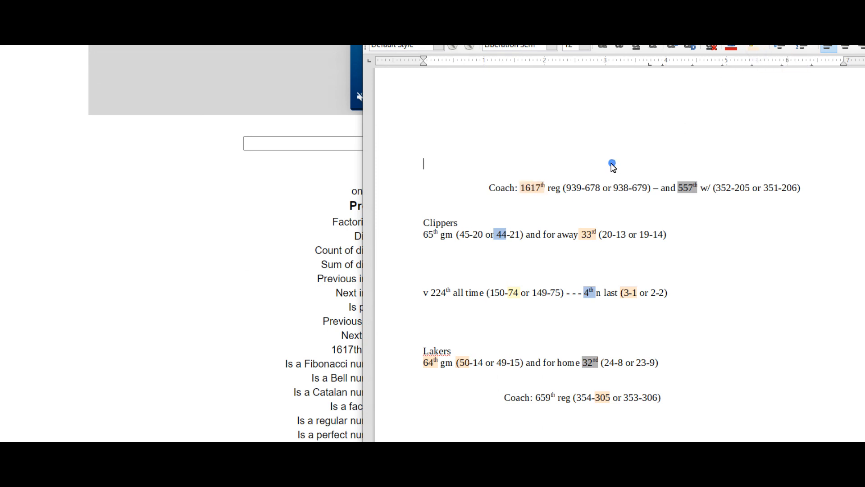
mouse_move(561, 196)
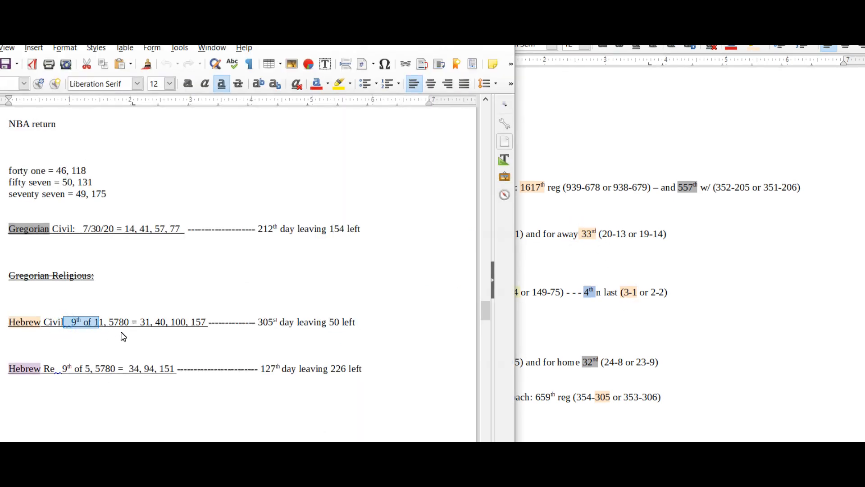
Place the caret at the coach's 1617th game line and scroll down through the notes.
left_click(195, 321)
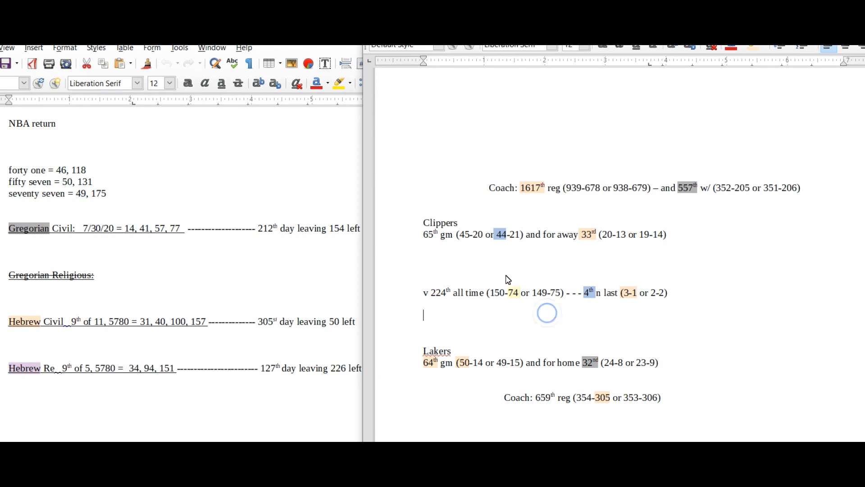
mouse_move(566, 223)
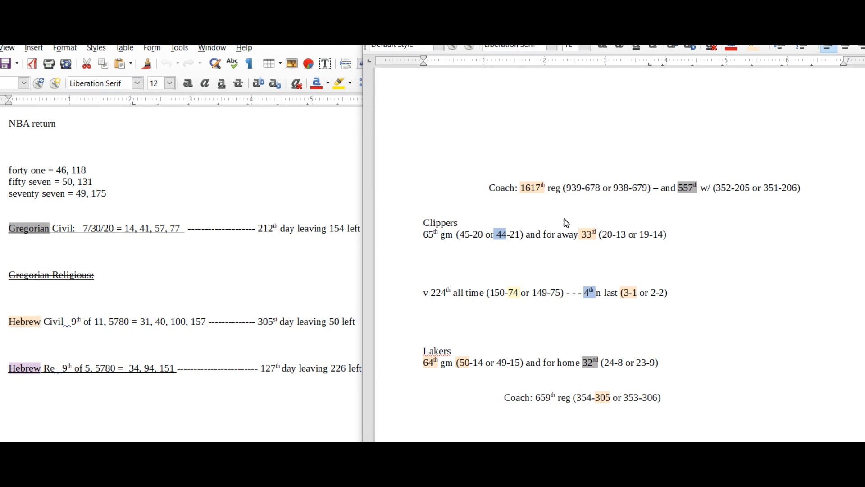
scroll("down", 3)
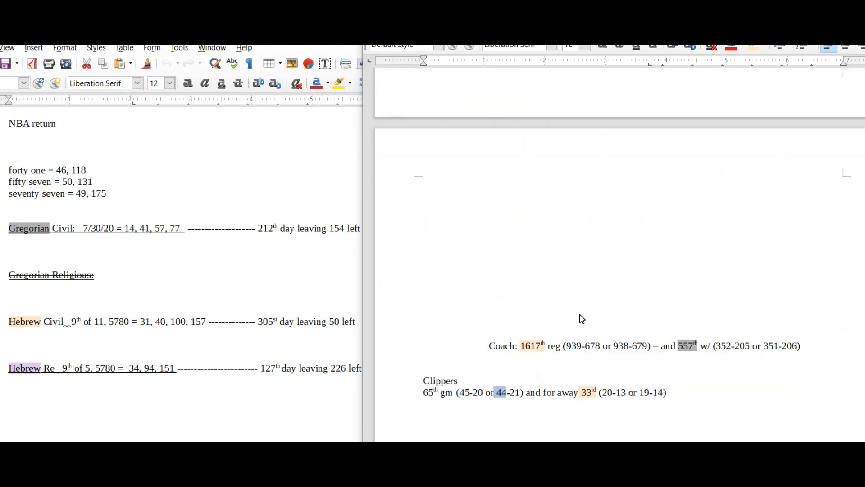
scroll("down", 3)
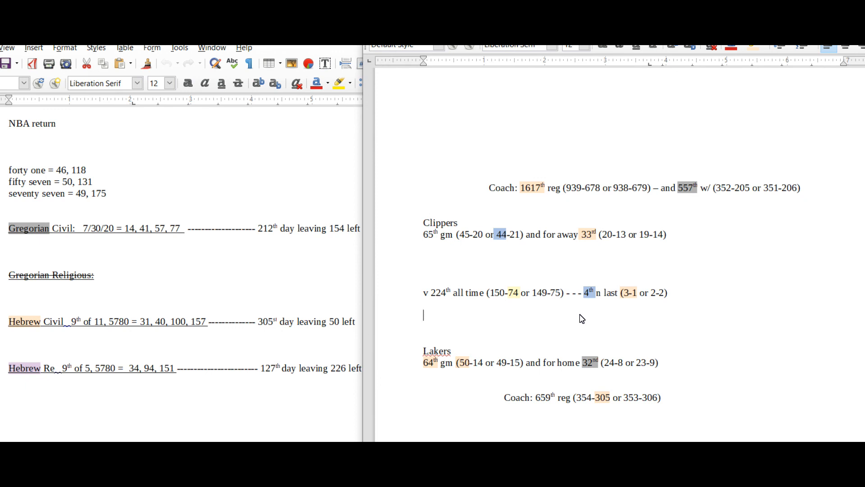